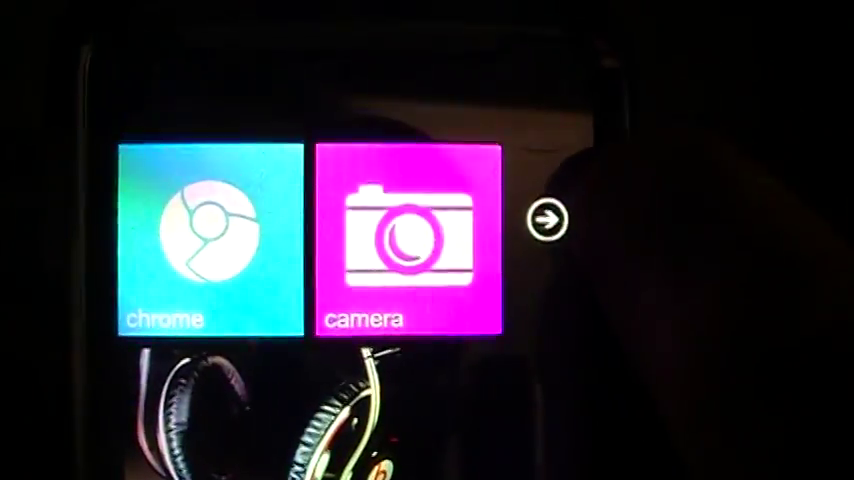
# Step: Show the alphabetical list of all installed apps and look through it
pyautogui.click(544, 220)
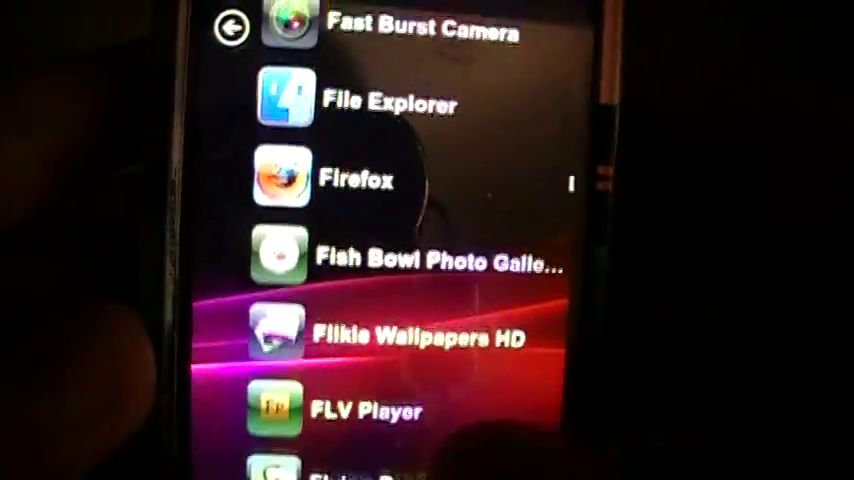
pyautogui.scroll(-3)
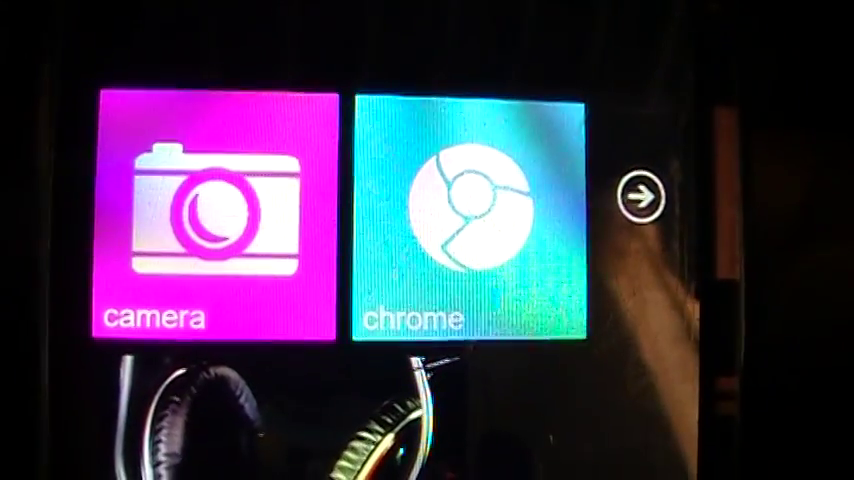
# Step: Move the camera tile ahead of the chrome tile on the start screen
pyautogui.scroll(-3)
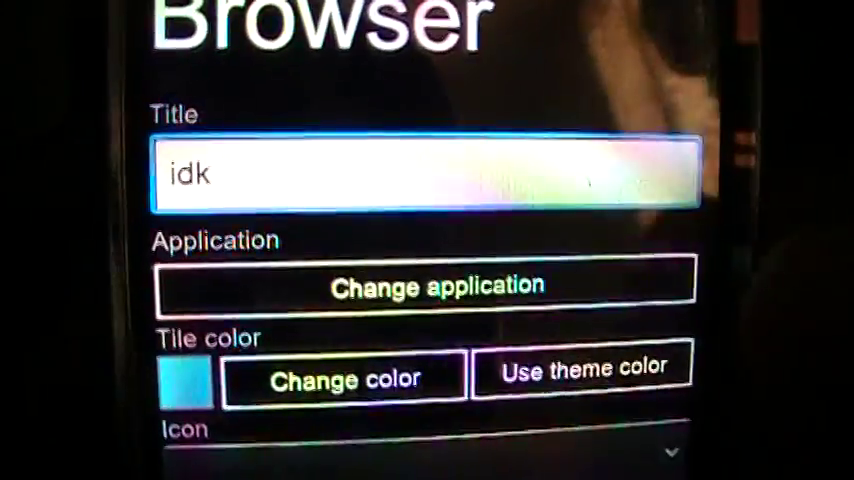
# Step: Reveal the icon settings of the browser tile editor, listing Chrome as current icon
pyautogui.scroll(-3)
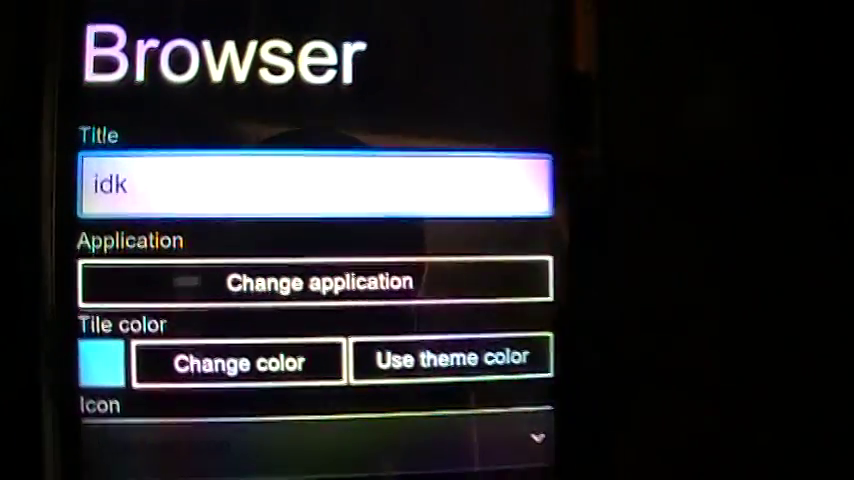
pyautogui.scroll(-3)
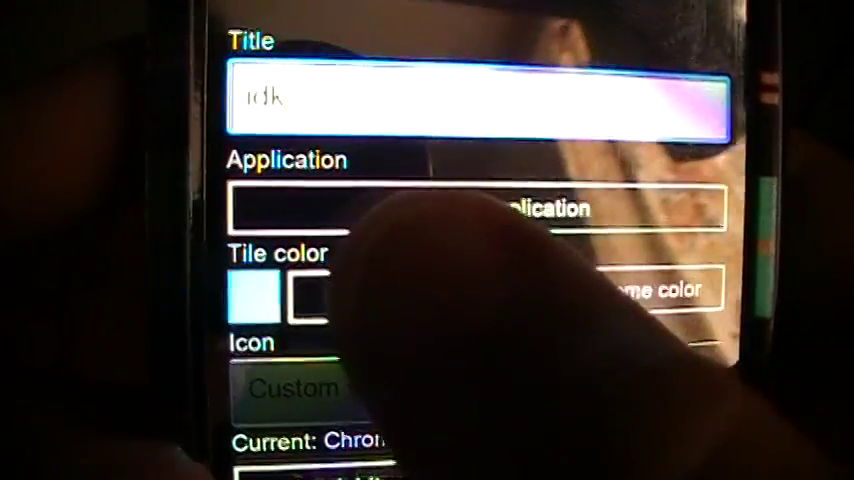
pyautogui.scroll(-3)
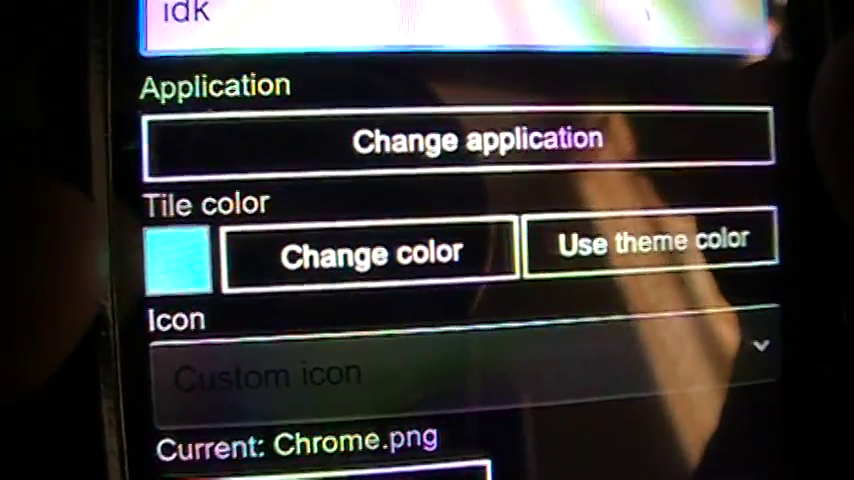
pyautogui.scroll(-3)
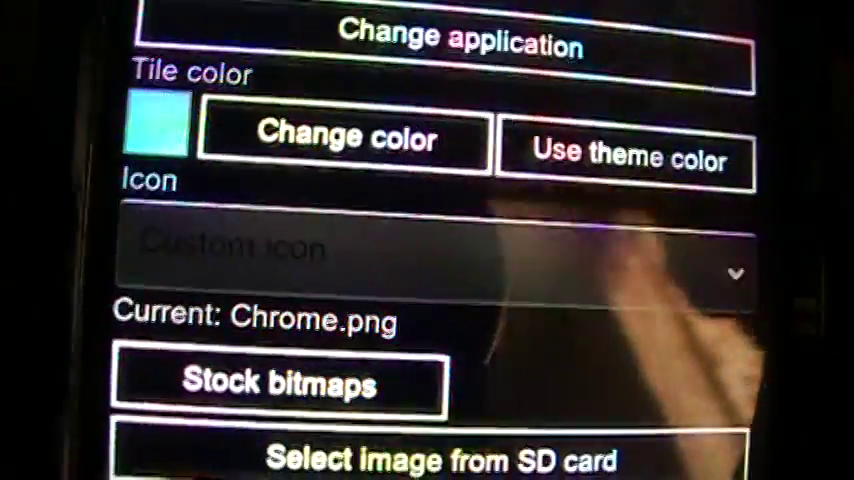
pyautogui.scroll(-3)
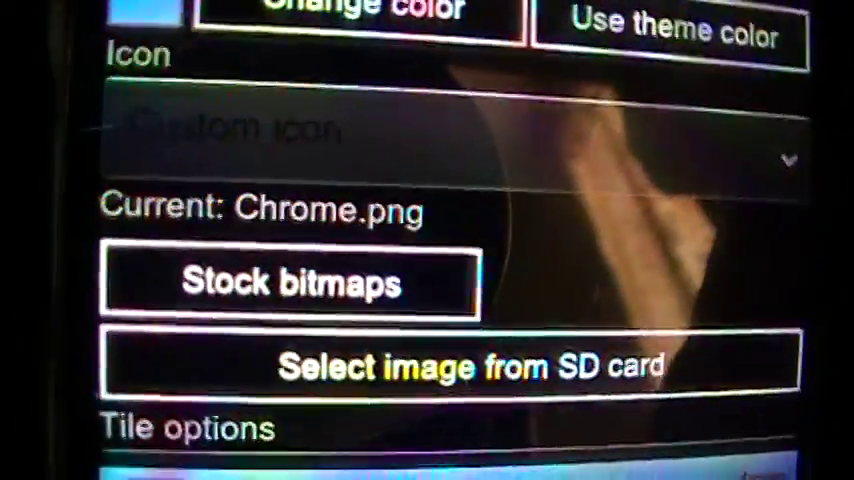
pyautogui.scroll(3)
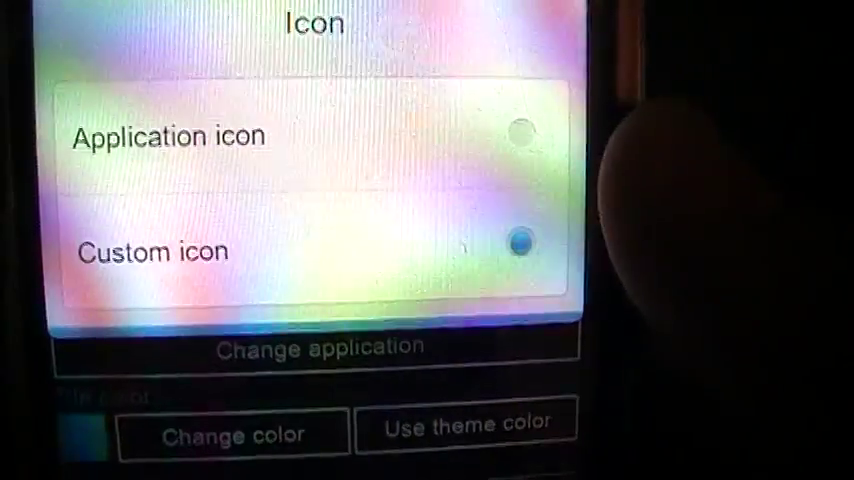
pyautogui.scroll(-3)
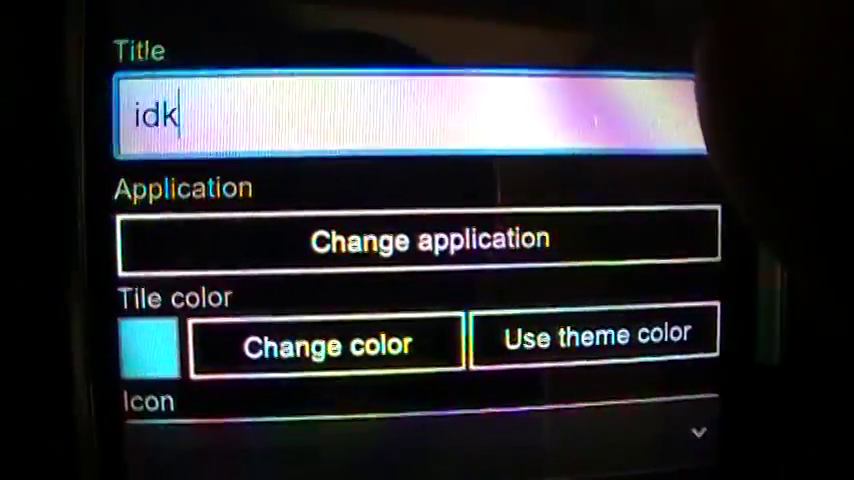
pyautogui.scroll(-3)
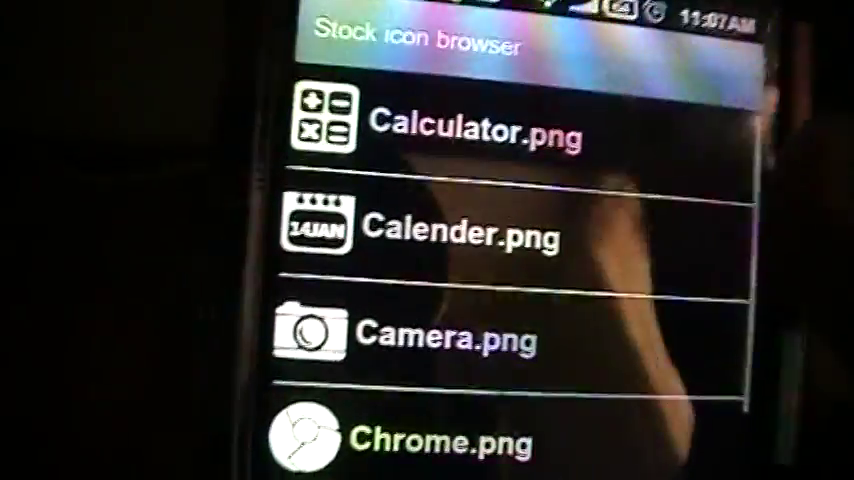
# Step: Browse the stock tile icons, then choose to pick the icon image from the SD card
pyautogui.scroll(-3)
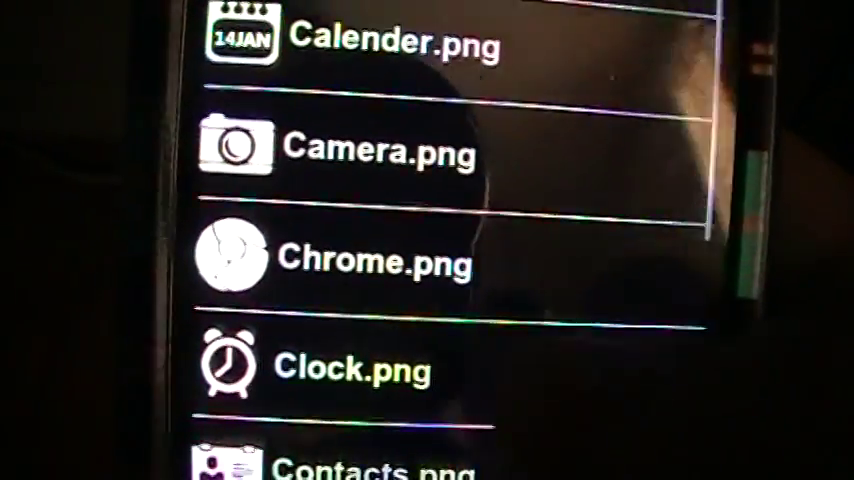
pyautogui.scroll(-3)
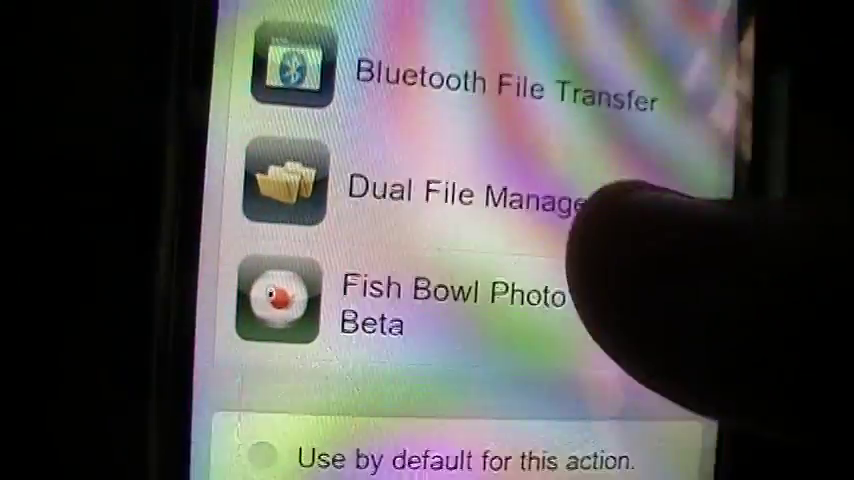
# Step: Choose Gallery and pick a Backgrounds album picture as the browser tile's icon
pyautogui.scroll(-3)
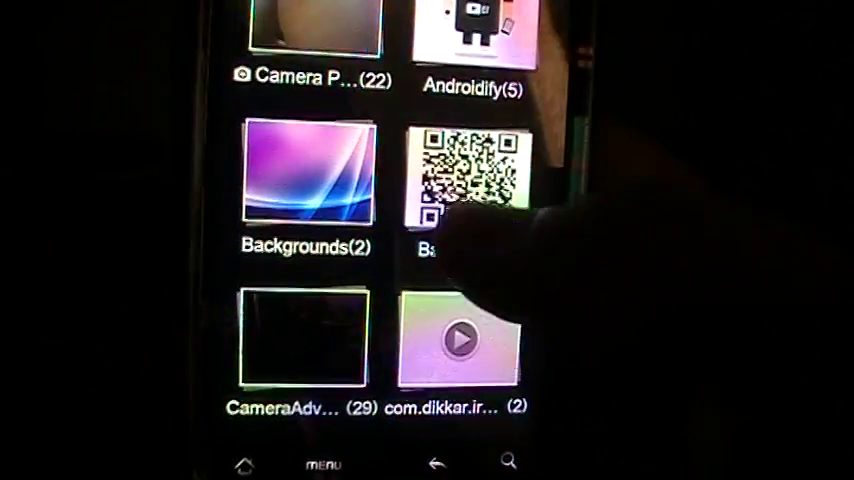
pyautogui.click(308, 176)
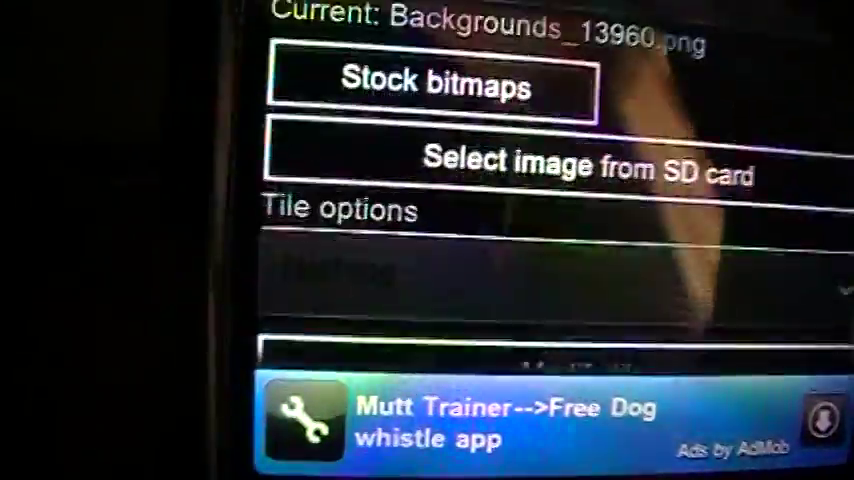
pyautogui.scroll(-3)
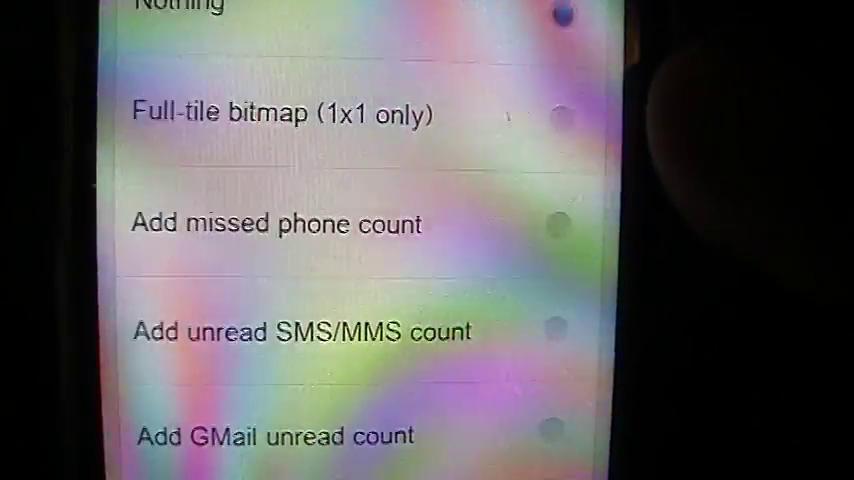
pyautogui.scroll(-3)
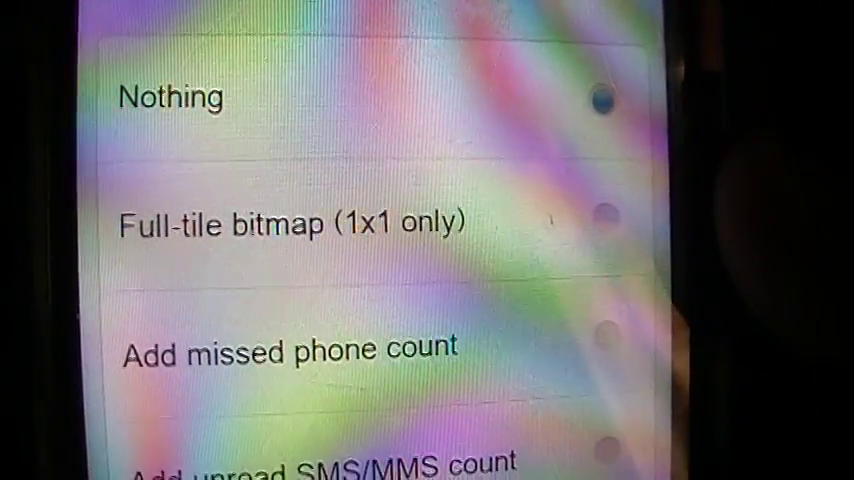
pyautogui.scroll(3)
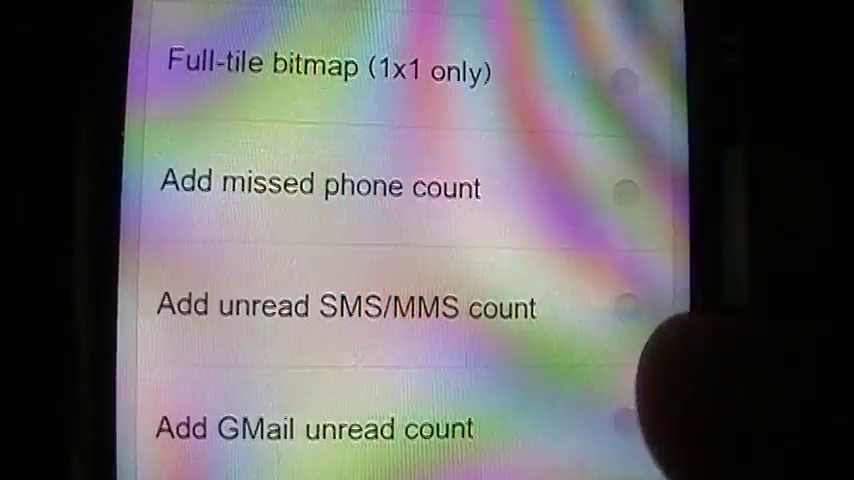
pyautogui.scroll(-3)
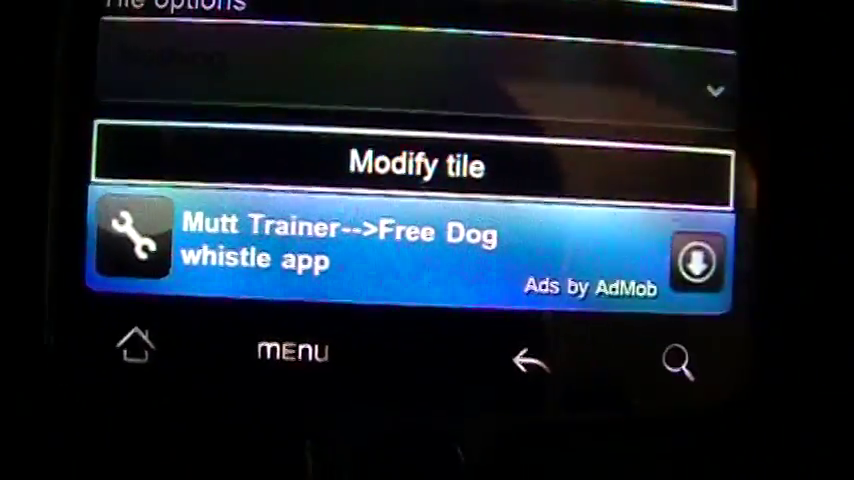
# Step: Apply the tile edits so the idk tile shows its tiger picture beside camera
pyautogui.scroll(3)
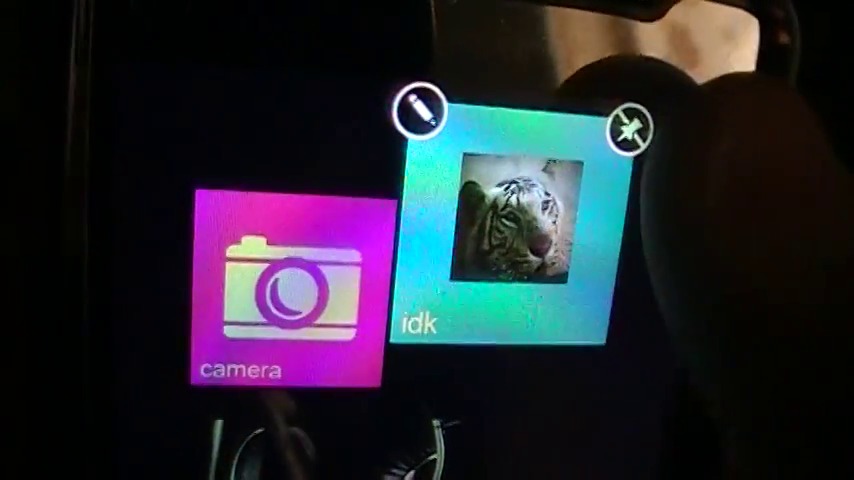
# Step: Revert the browser tile to the title chrome with the Chrome.png icon from the SD card
pyautogui.click(420, 112)
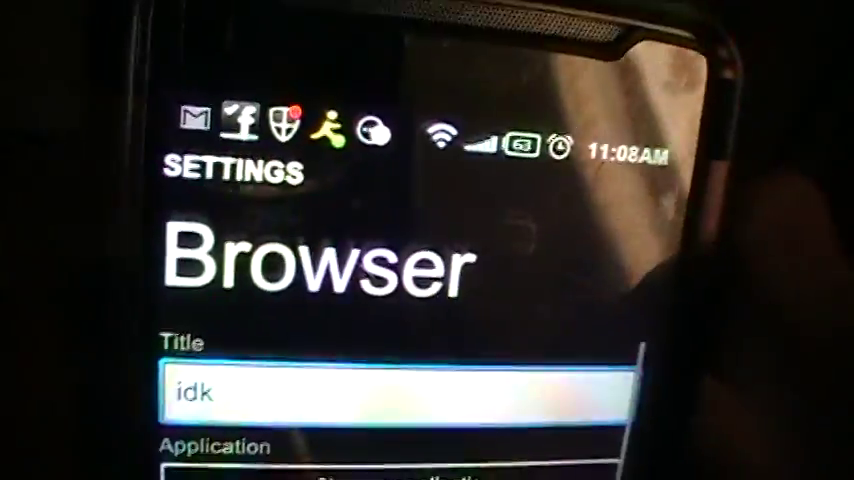
pyautogui.scroll(-3)
pyautogui.write('chrome')
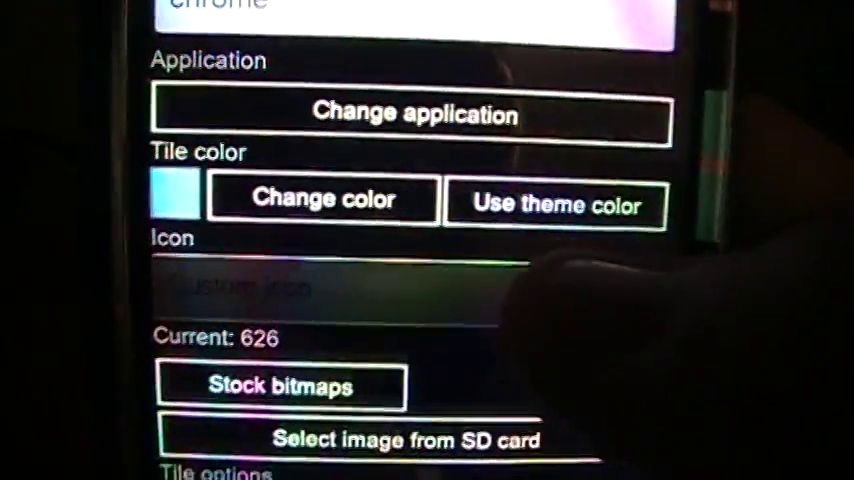
pyautogui.scroll(-3)
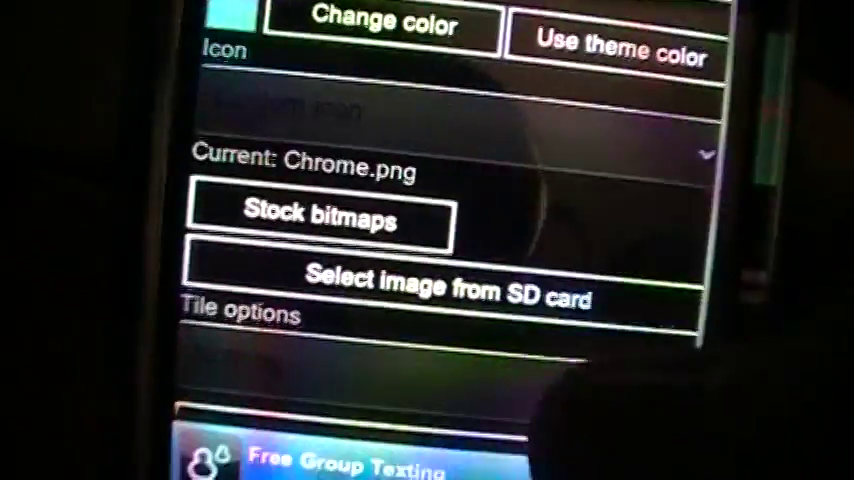
pyautogui.scroll(-3)
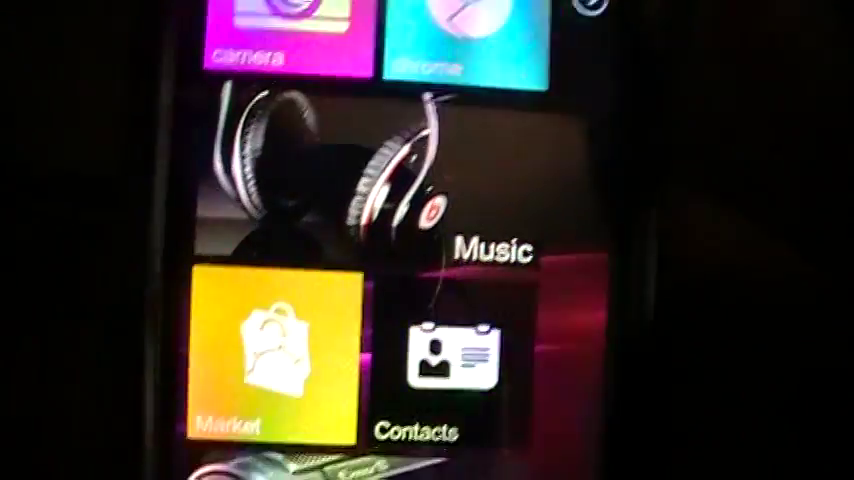
# Step: View the chrome tile beside camera on the start screen and bring up the launcher menu
pyautogui.scroll(-3)
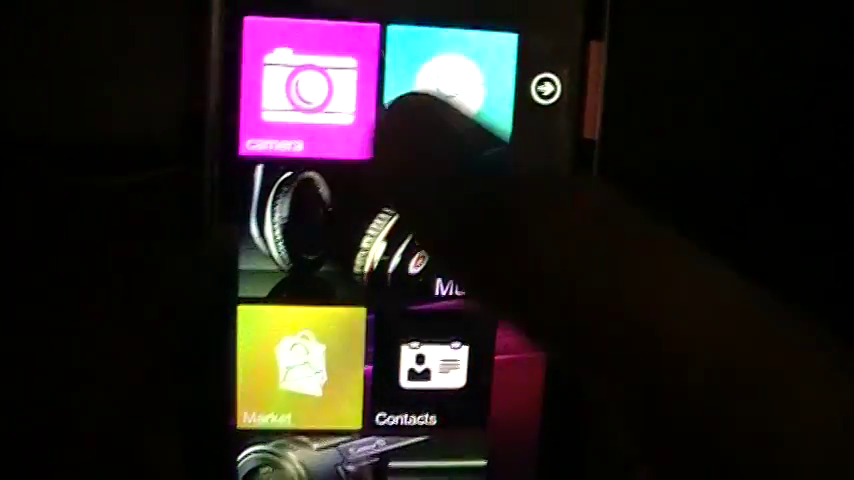
pyautogui.scroll(-3)
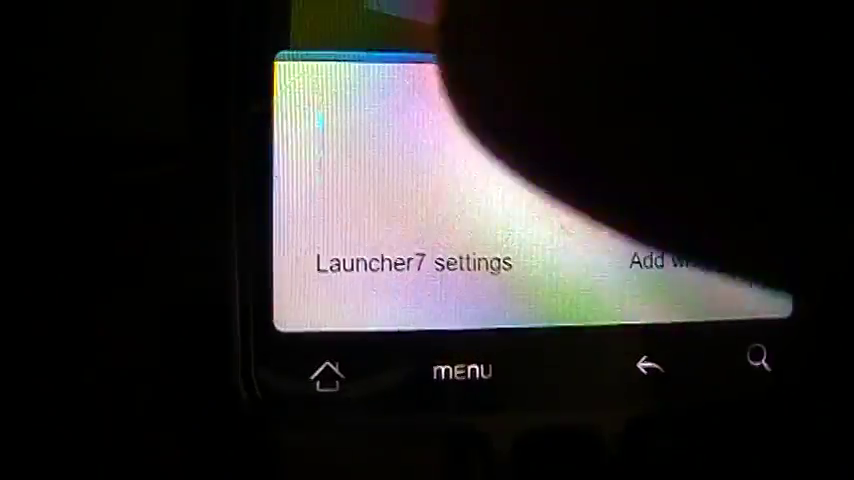
# Step: Enter Launcher7 settings listing layout, home key and scrolling animation options
pyautogui.click(414, 264)
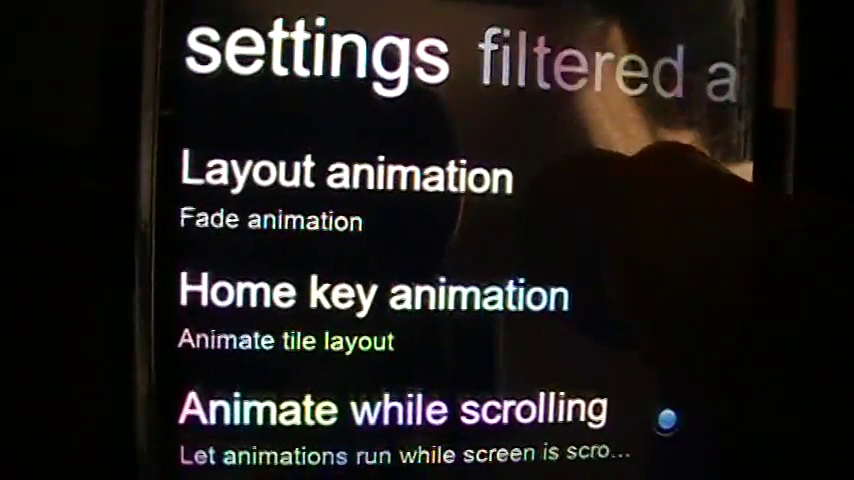
# Step: Inspect the layout animation setting, then reveal lock layout, colors and wallpaper options
pyautogui.click(340, 190)
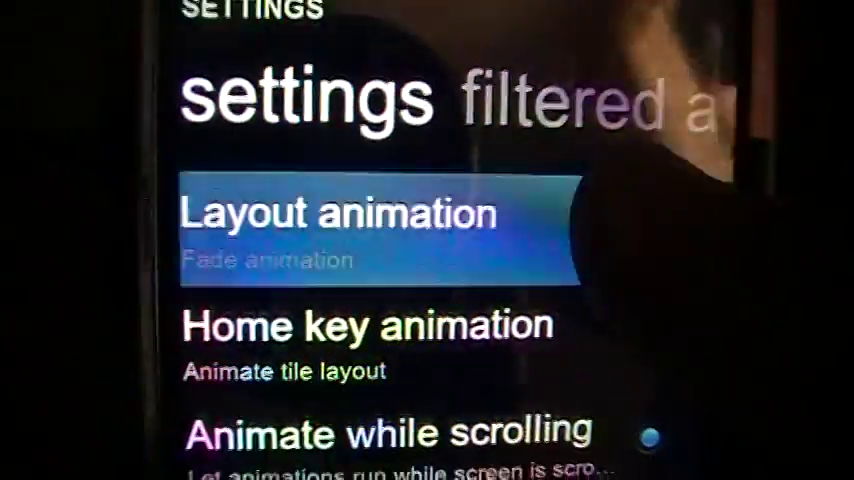
pyautogui.click(340, 224)
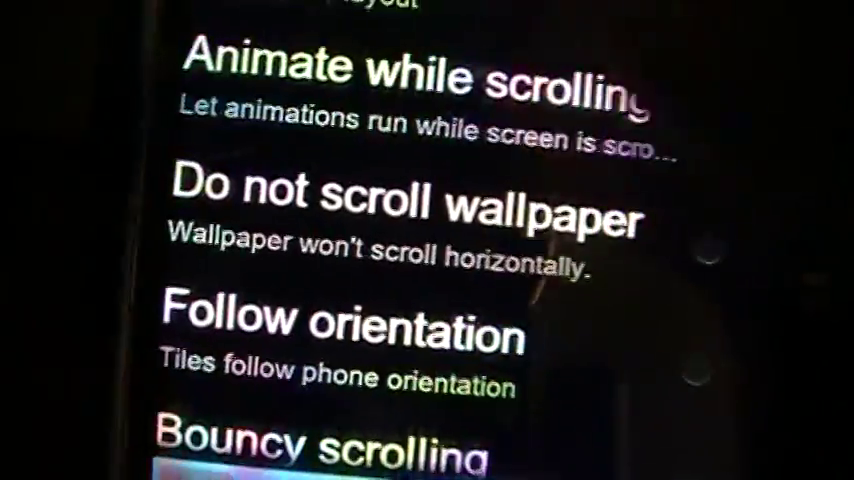
pyautogui.scroll(-3)
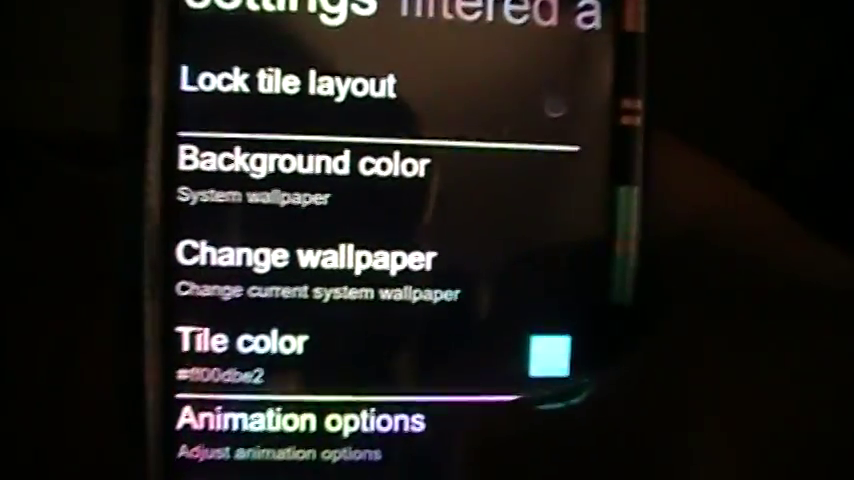
pyautogui.scroll(3)
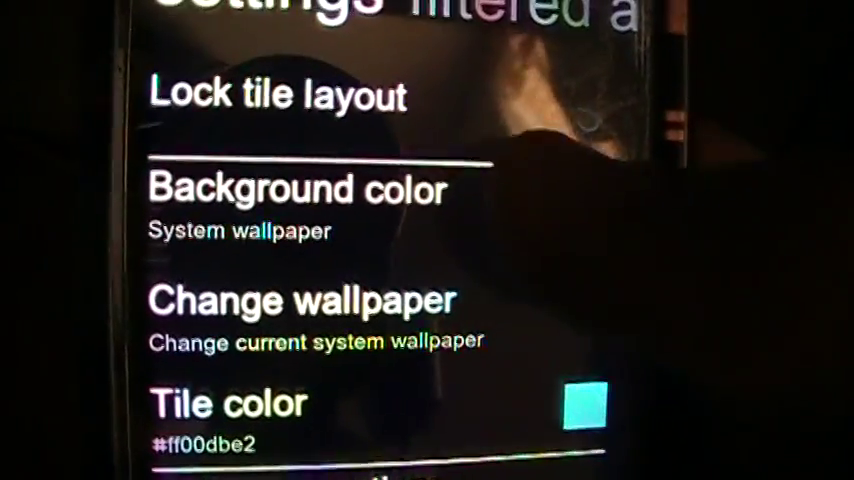
# Step: Set Background color to Black in place of the system wallpaper
pyautogui.click(298, 190)
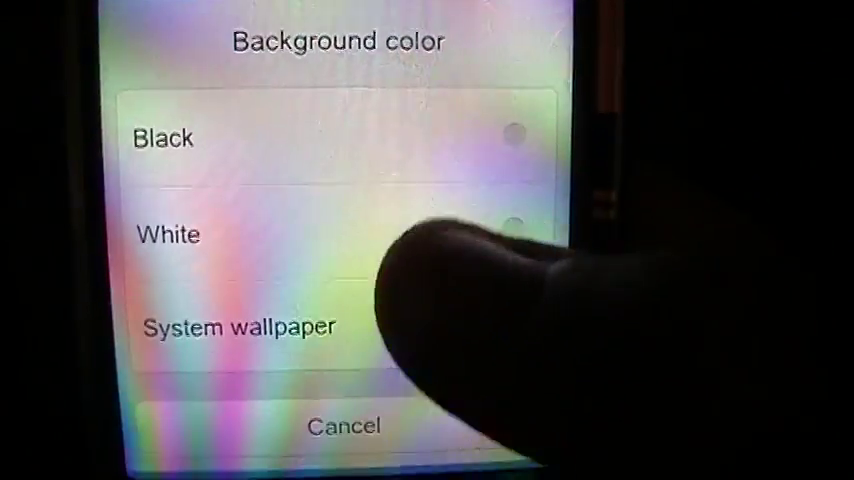
pyautogui.click(164, 136)
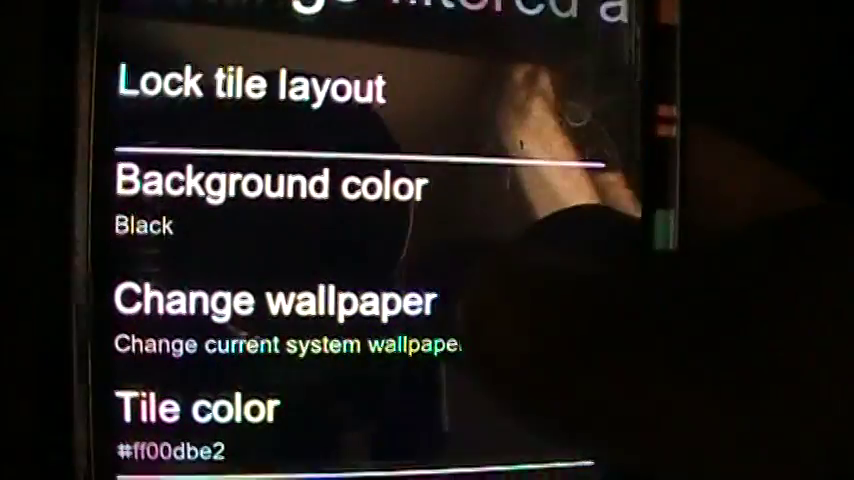
pyautogui.scroll(3)
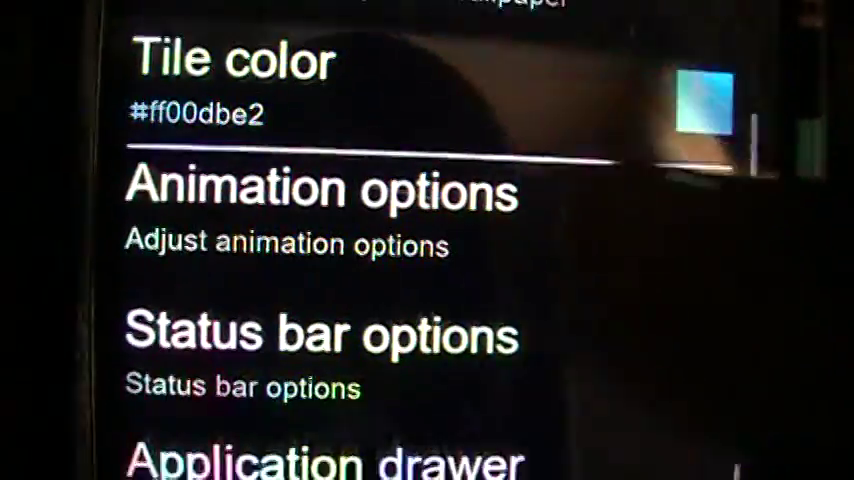
# Step: Look over the status bar options (visibility Hidden, white icons) and return home
pyautogui.click(300, 336)
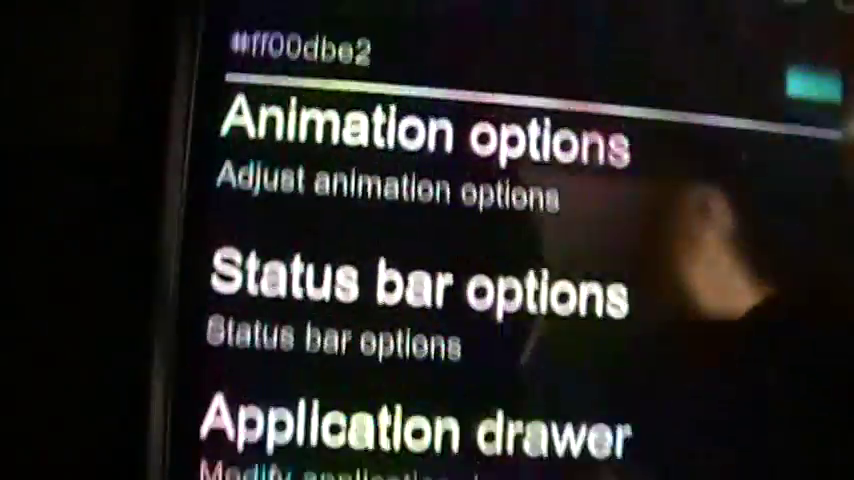
pyautogui.scroll(-3)
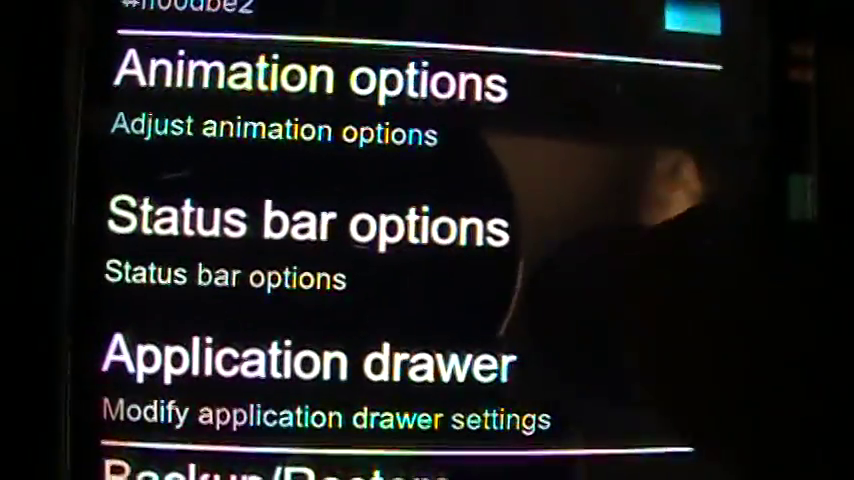
pyautogui.click(308, 220)
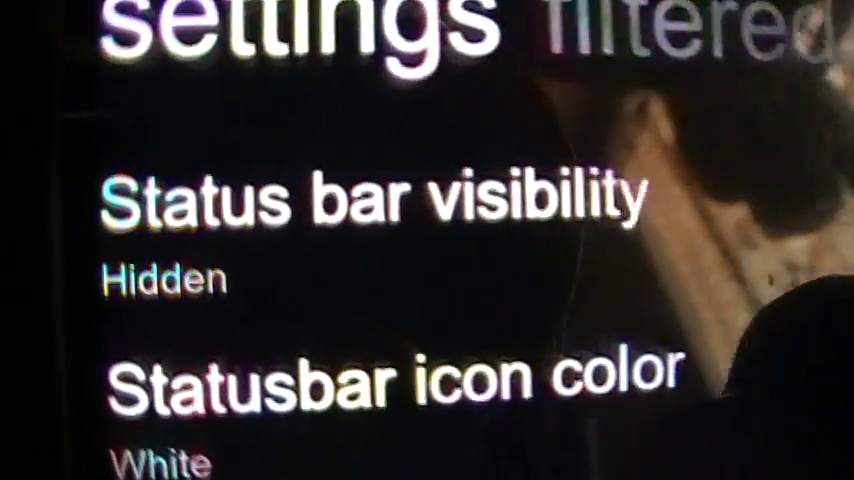
pyautogui.scroll(-3)
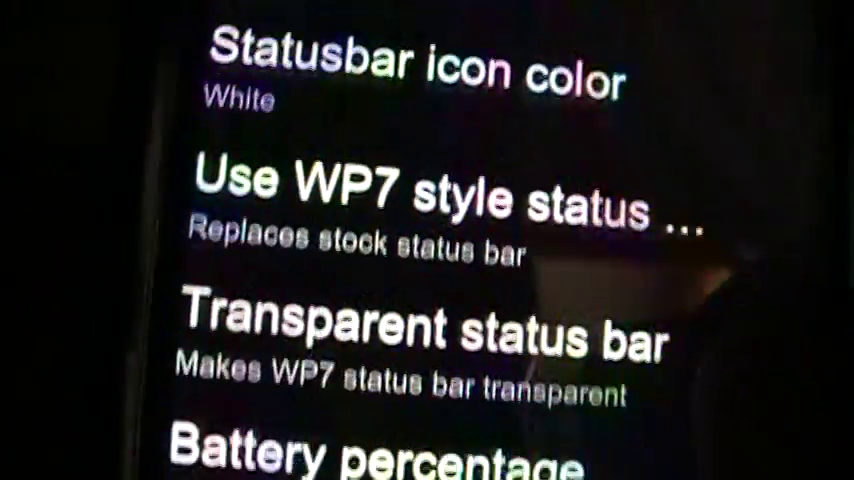
pyautogui.scroll(-3)
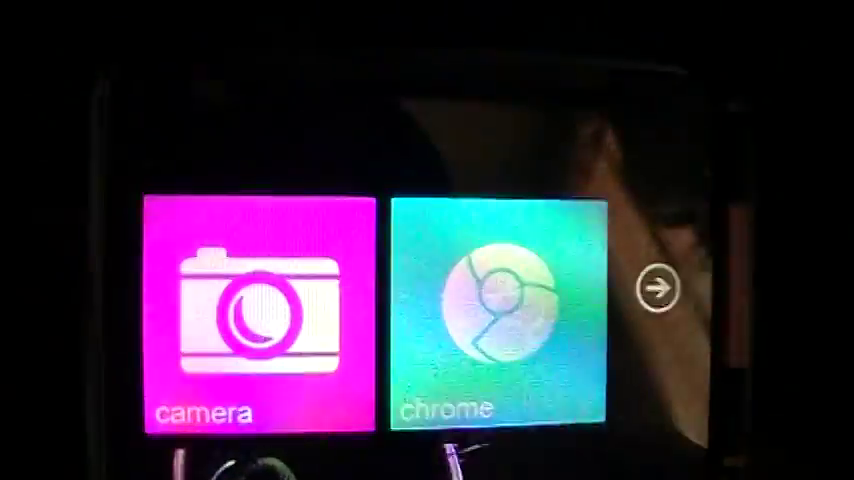
# Step: Reopen Launcher7 settings from the home screen menu
pyautogui.scroll(-3)
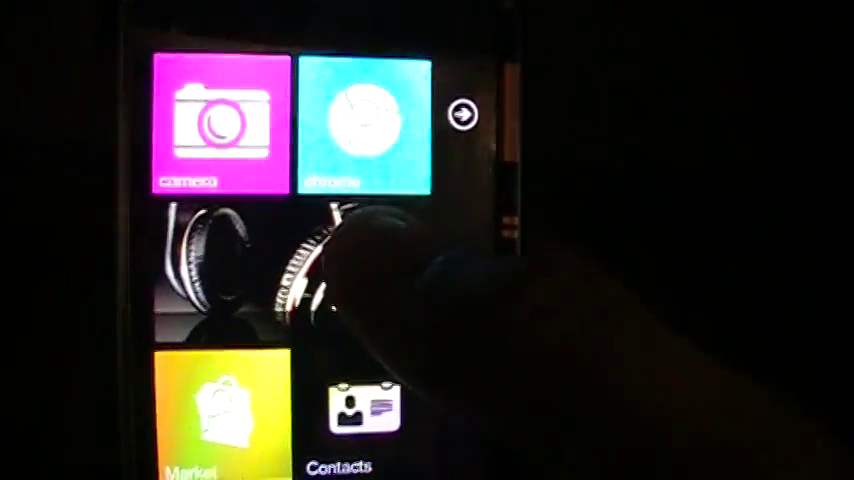
pyautogui.click(374, 122)
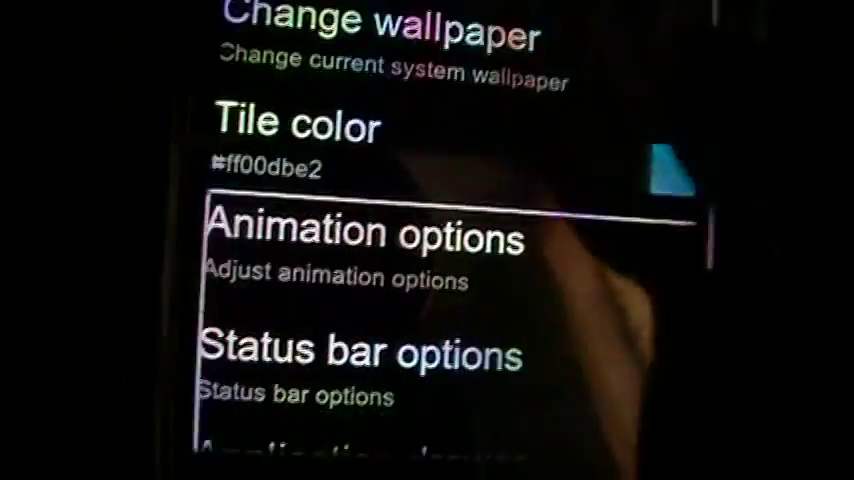
# Step: Reach Backup/Restore in settings and start a Backup to get the name prompt
pyautogui.scroll(-3)
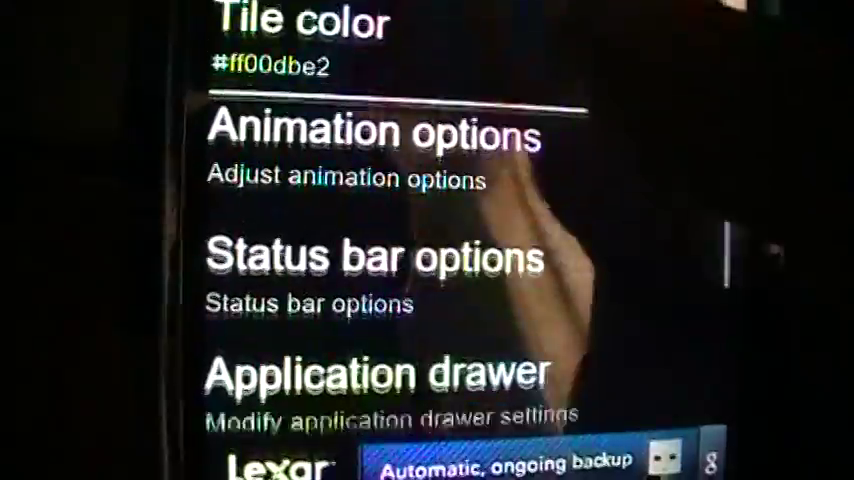
pyautogui.scroll(-3)
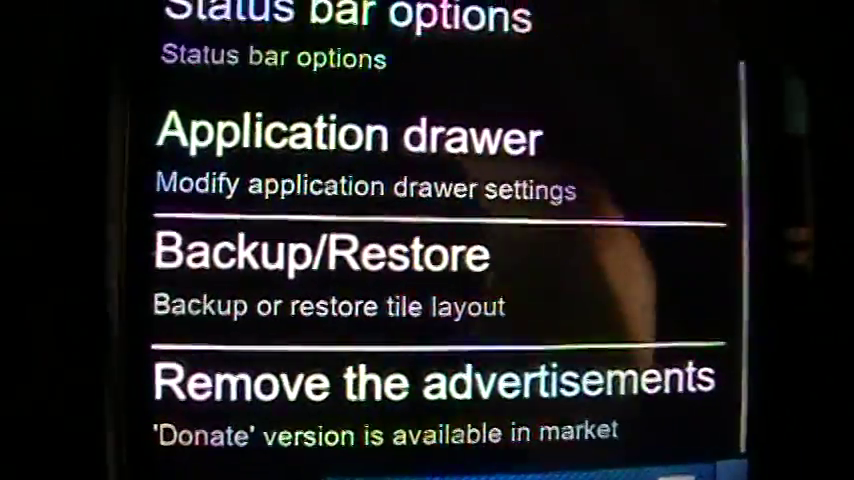
pyautogui.scroll(-3)
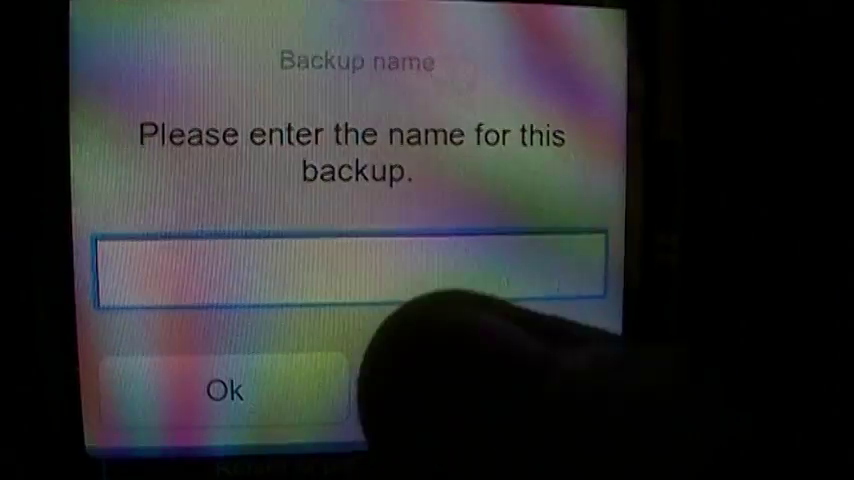
# Step: Confirm the backup name with Ok and bring up the home screen menu
pyautogui.click(356, 264)
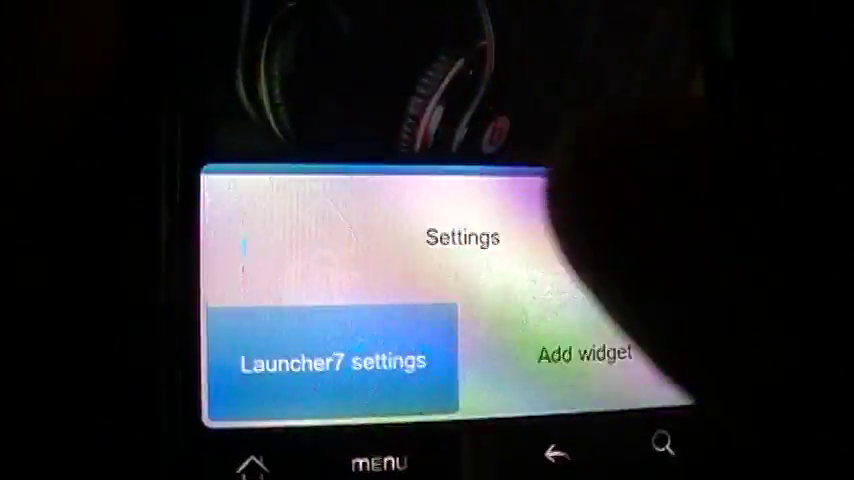
# Step: Revisit Backup/Restore, go home, and swipe to the alphabetical app list near Market
pyautogui.click(334, 360)
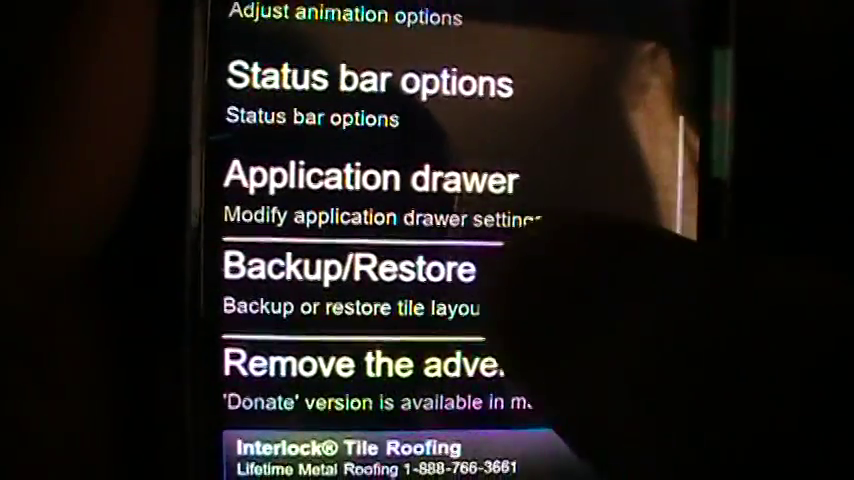
pyautogui.click(352, 270)
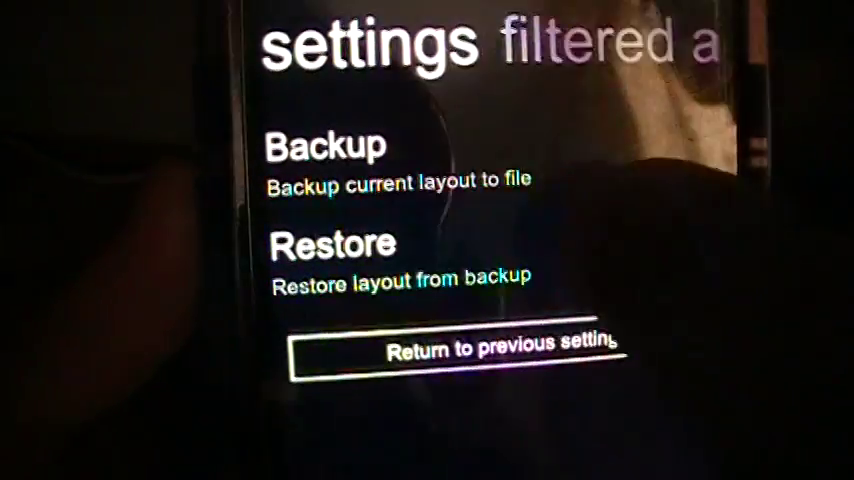
pyautogui.click(332, 244)
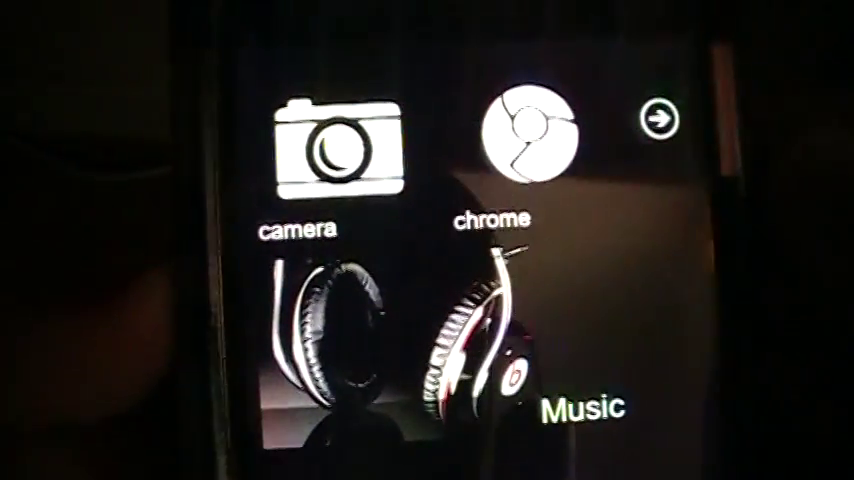
pyautogui.scroll(-3)
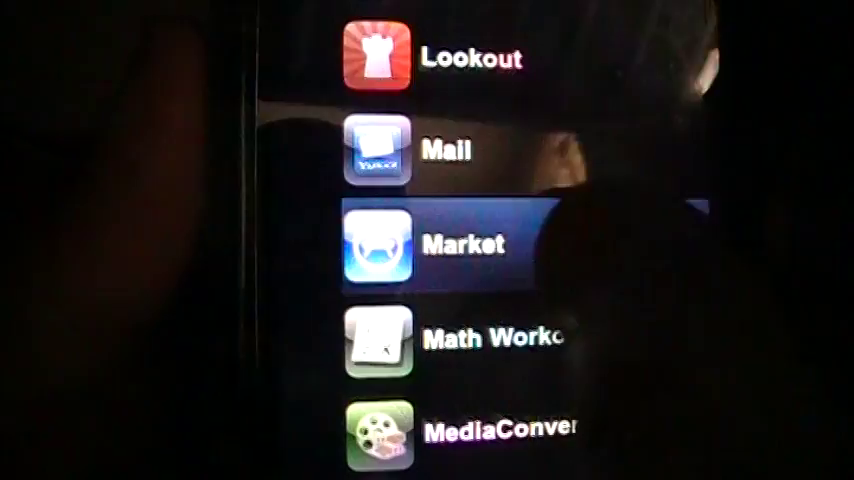
# Step: Pin Market as a light blue tile with its icon, placed beside Contacts below Music
pyautogui.click(376, 244)
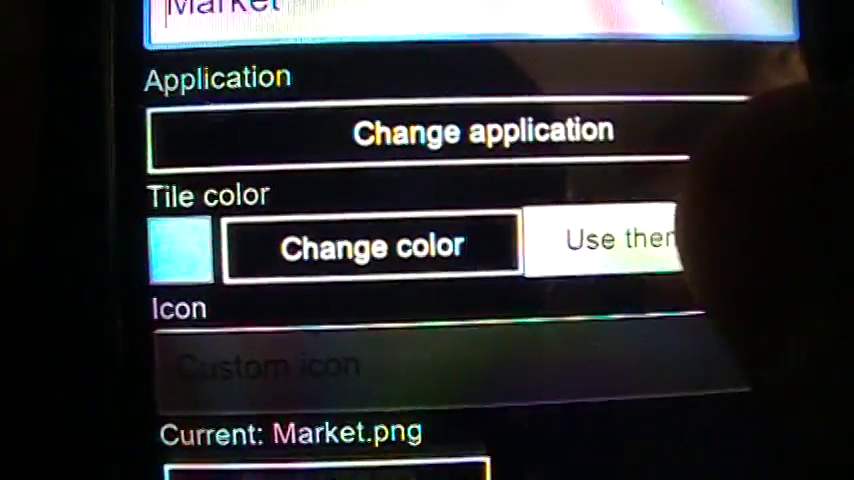
pyautogui.scroll(-3)
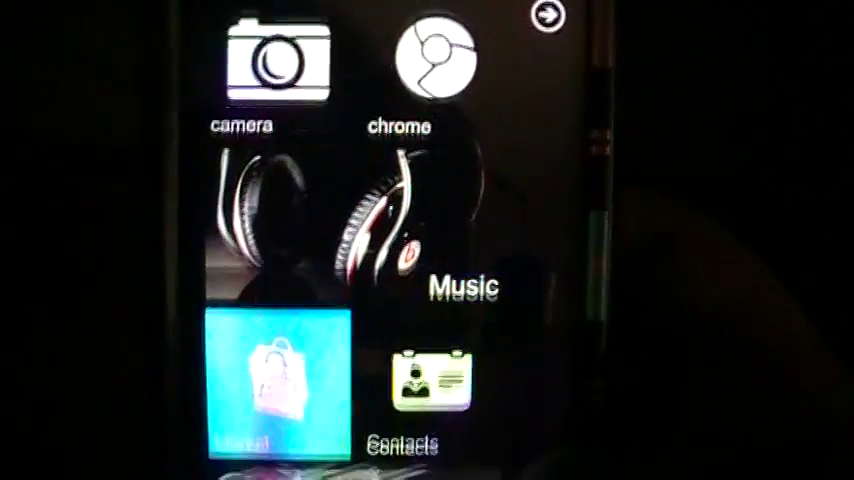
pyautogui.scroll(-3)
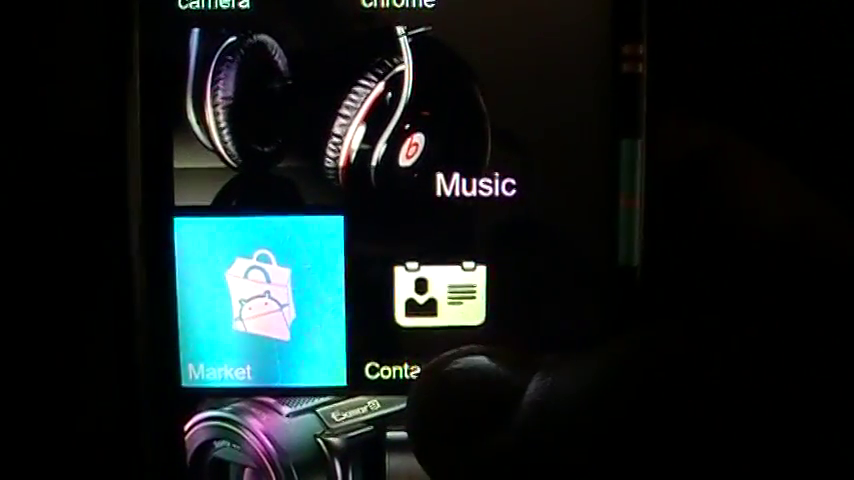
# Step: Start Add widget and scroll the list down to MIUI Digital Clock
pyautogui.click(256, 300)
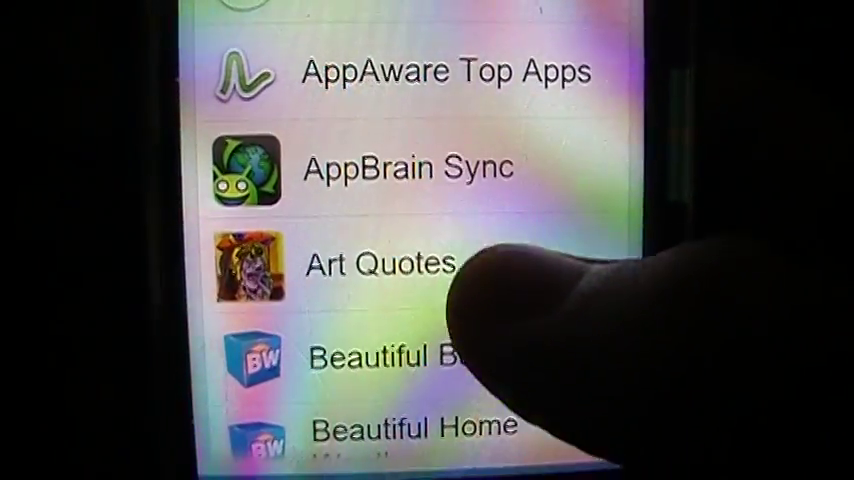
pyautogui.scroll(-3)
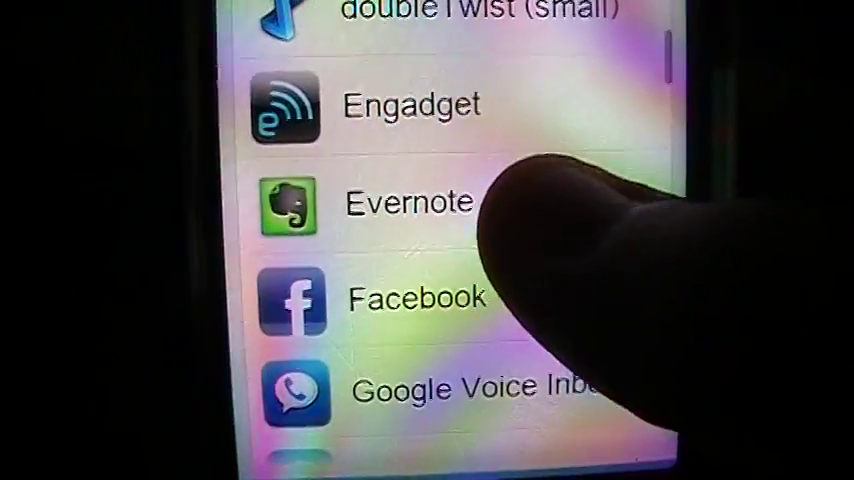
pyautogui.scroll(-3)
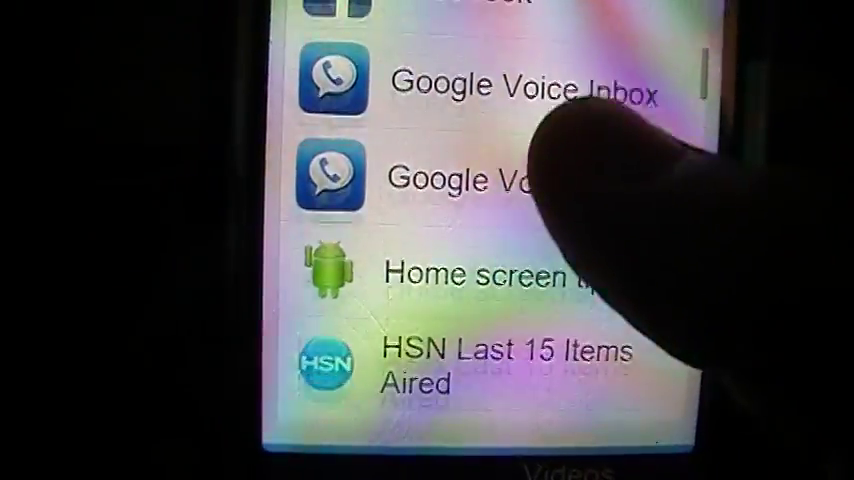
pyautogui.scroll(-3)
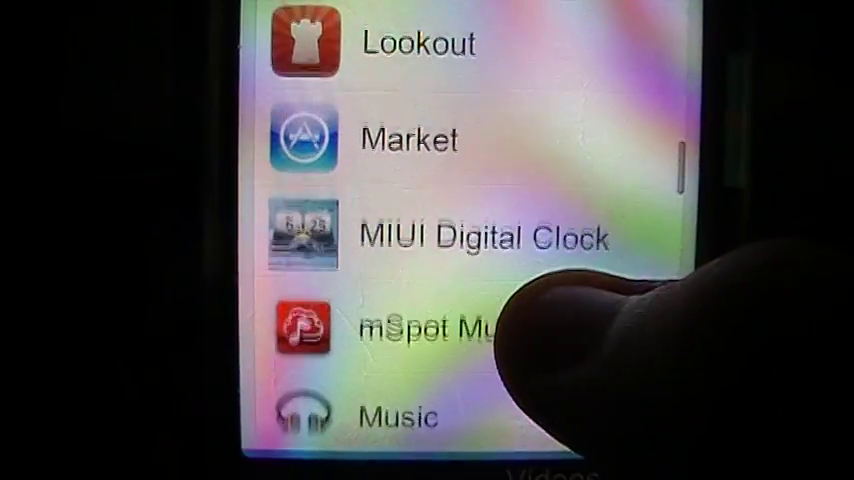
pyautogui.scroll(-3)
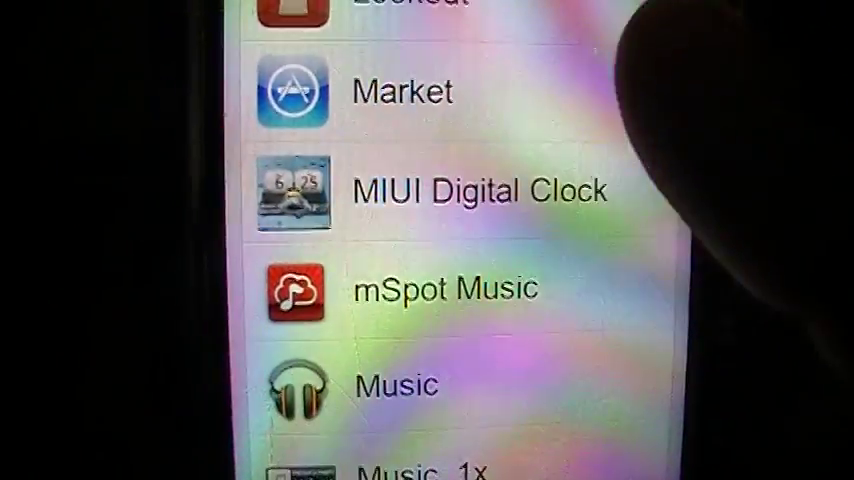
# Step: Choose MIUI Digital Clock as a 2x1 tile with a Transparent tile background
pyautogui.click(292, 192)
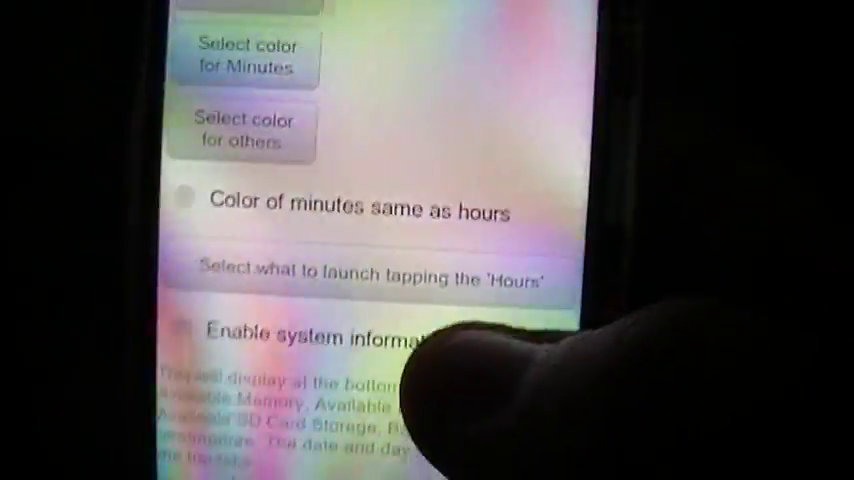
pyautogui.scroll(-3)
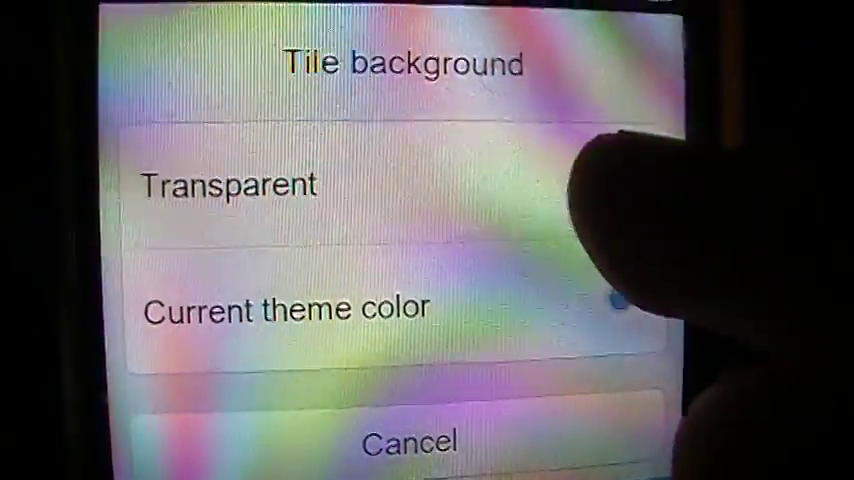
pyautogui.click(228, 184)
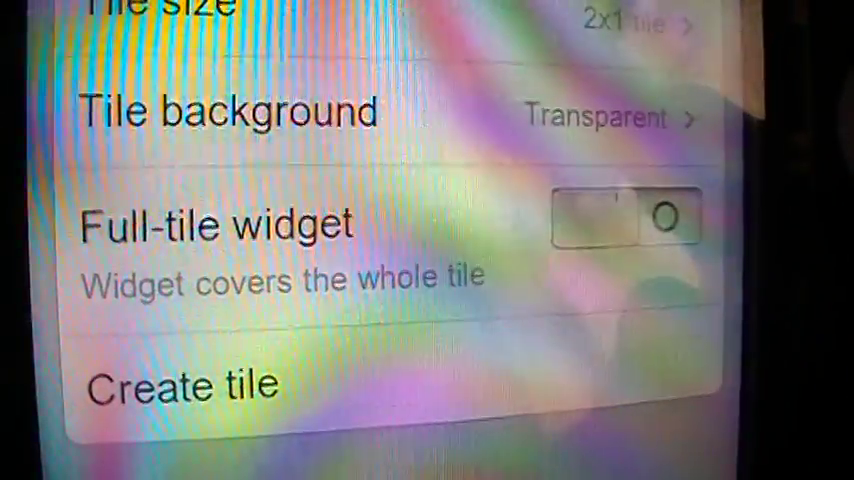